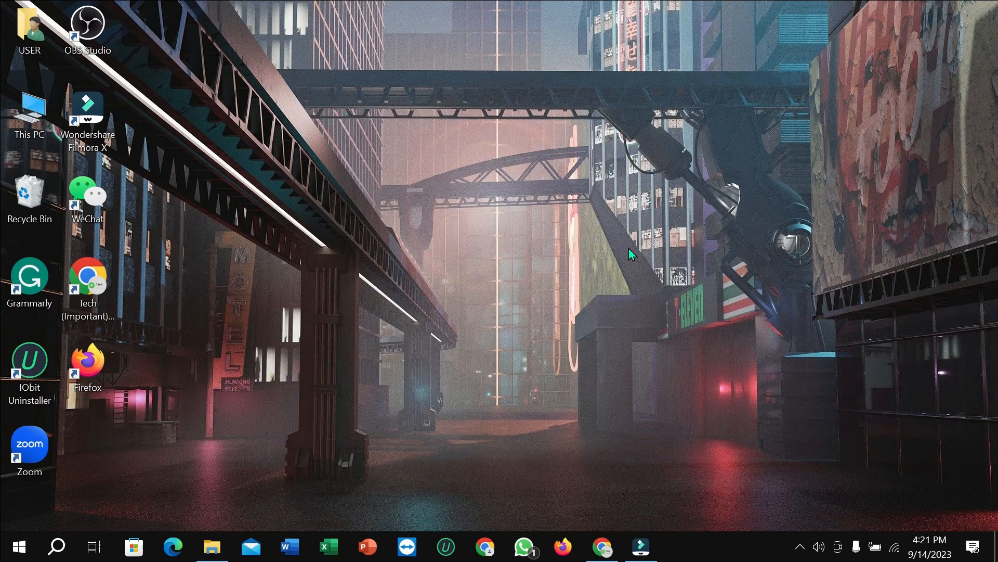
pyautogui.moveTo(466, 366)
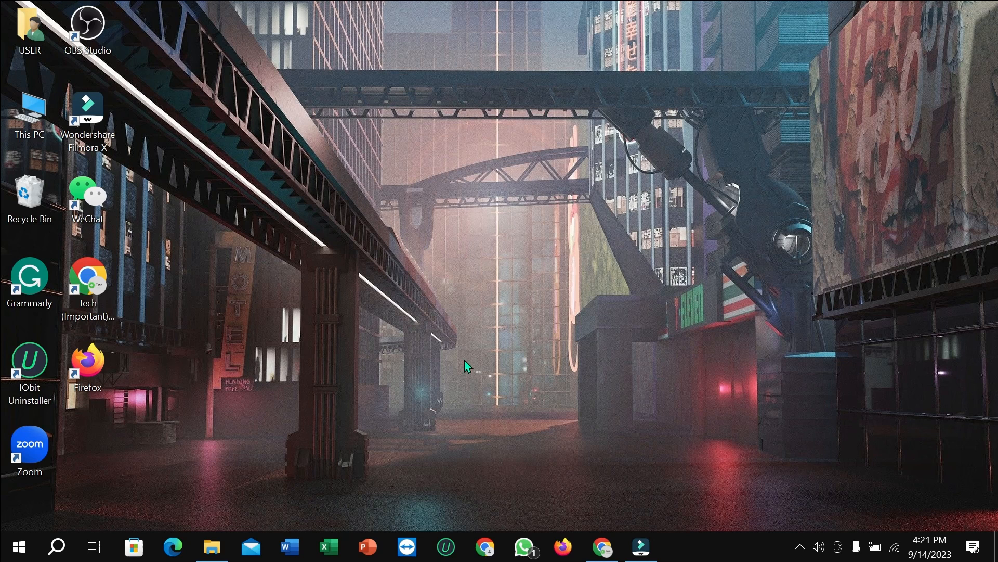
# Step: Launch Microsoft Excel from the taskbar
pyautogui.click(328, 546)
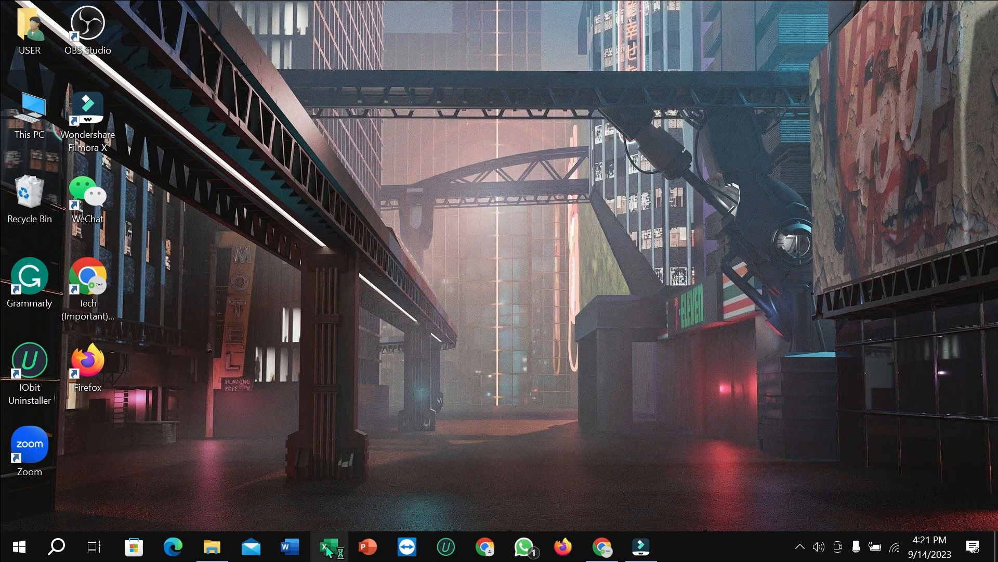
# Step: Create a new workbook, Simple invoice1, from the Simple invoice template
pyautogui.click(328, 546)
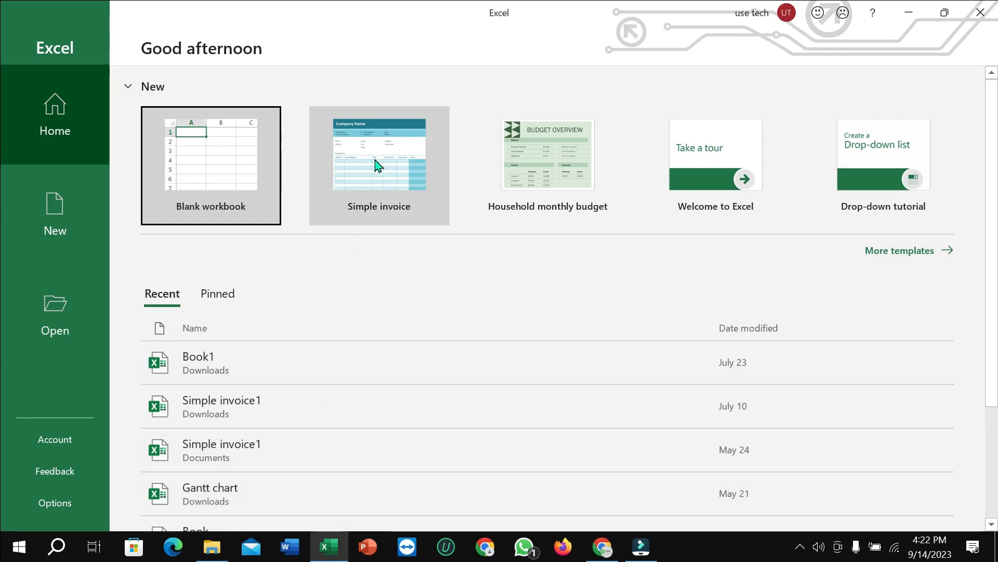
pyautogui.click(378, 165)
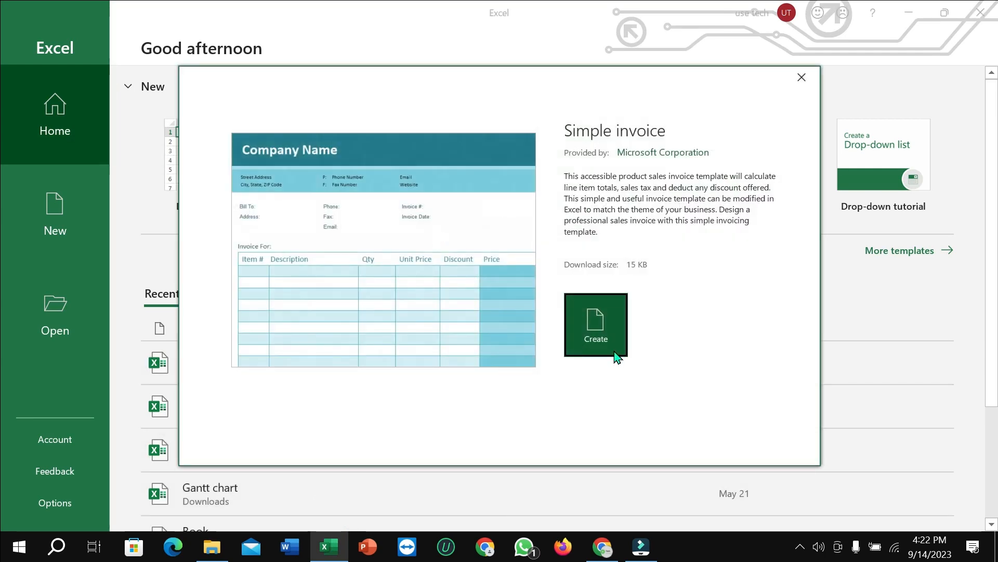
pyautogui.click(595, 324)
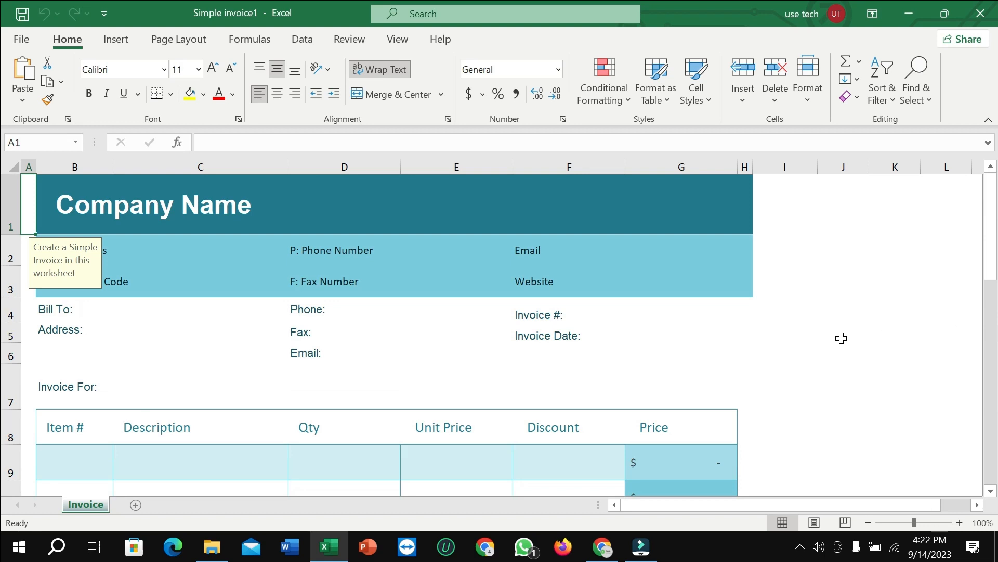
pyautogui.click(844, 332)
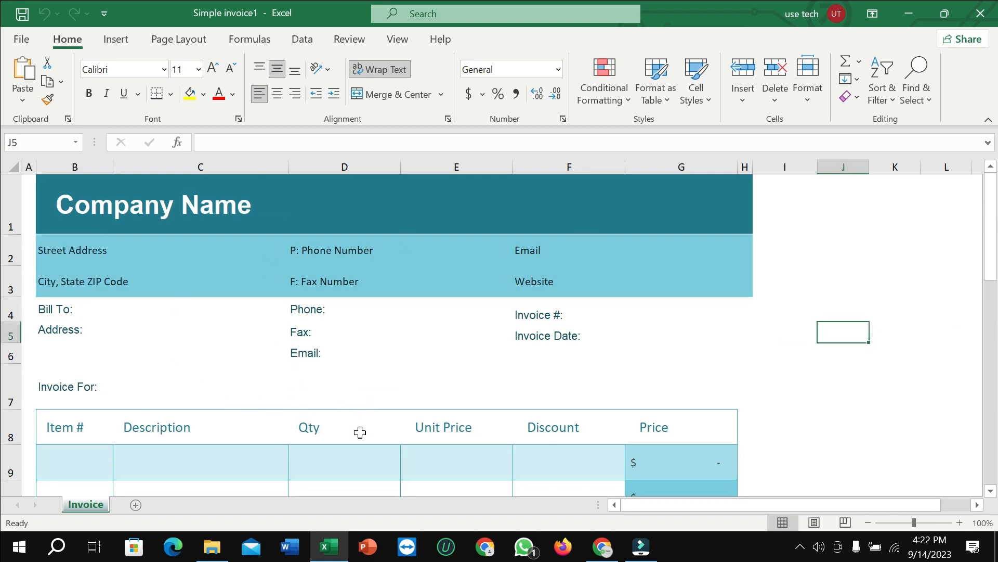
pyautogui.moveTo(261, 397)
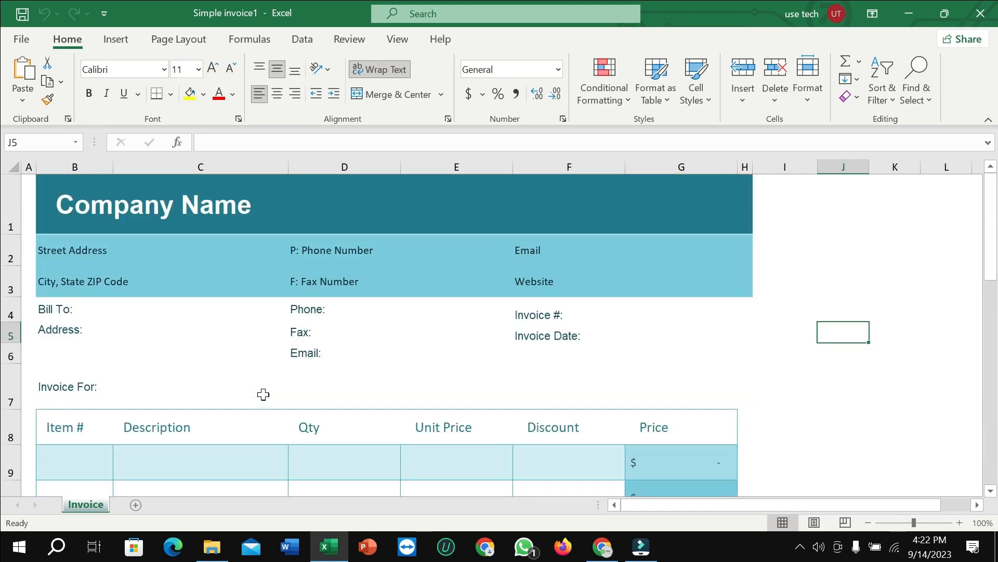
pyautogui.moveTo(203, 385)
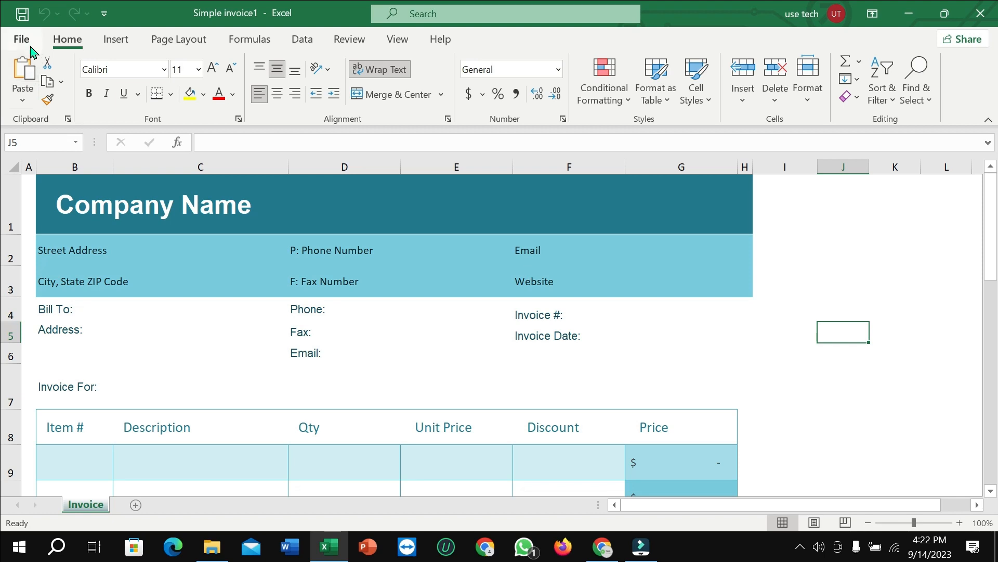
pyautogui.click(21, 39)
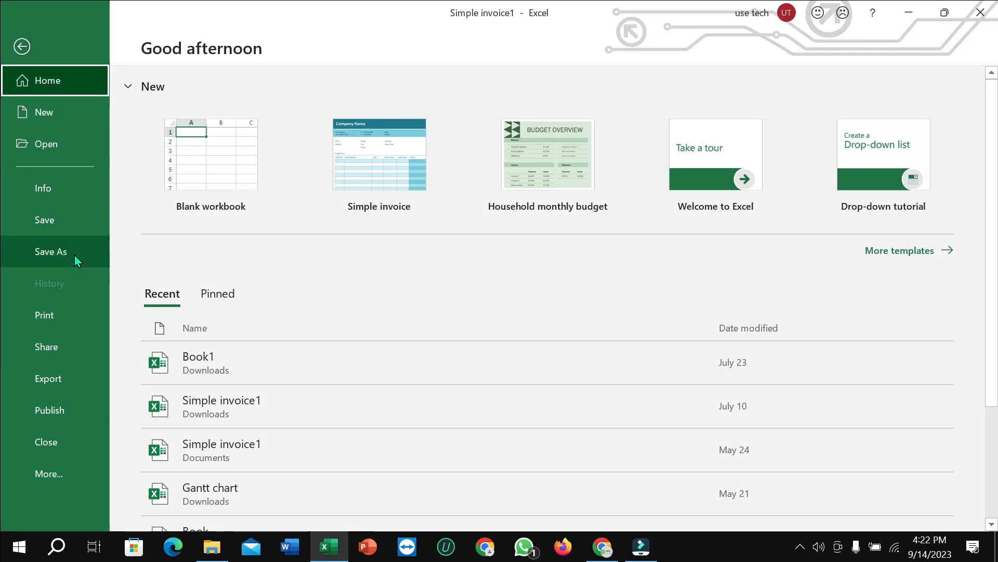
# Step: Go to Save As in the File backstage for Simple invoice1
pyautogui.click(50, 250)
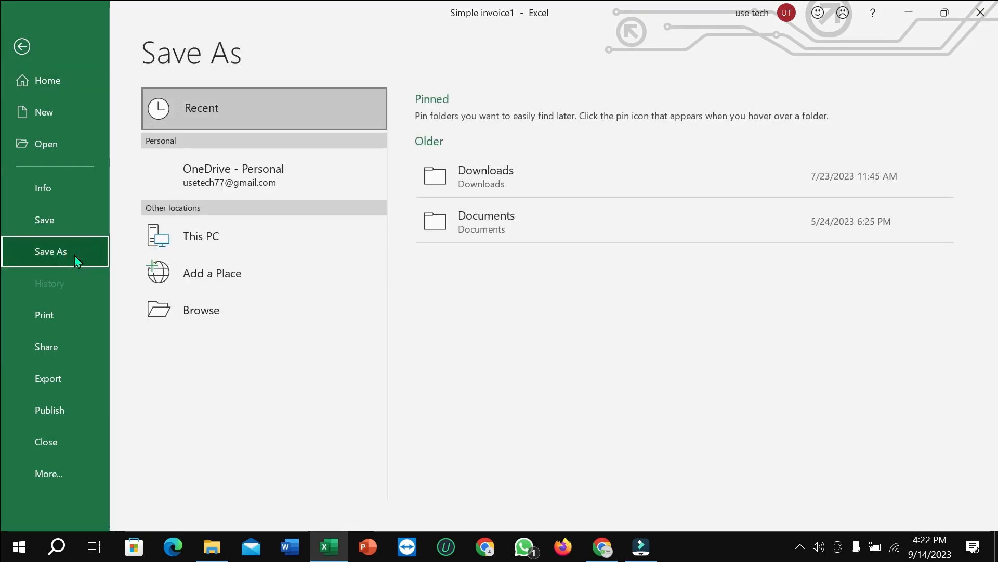
pyautogui.moveTo(248, 318)
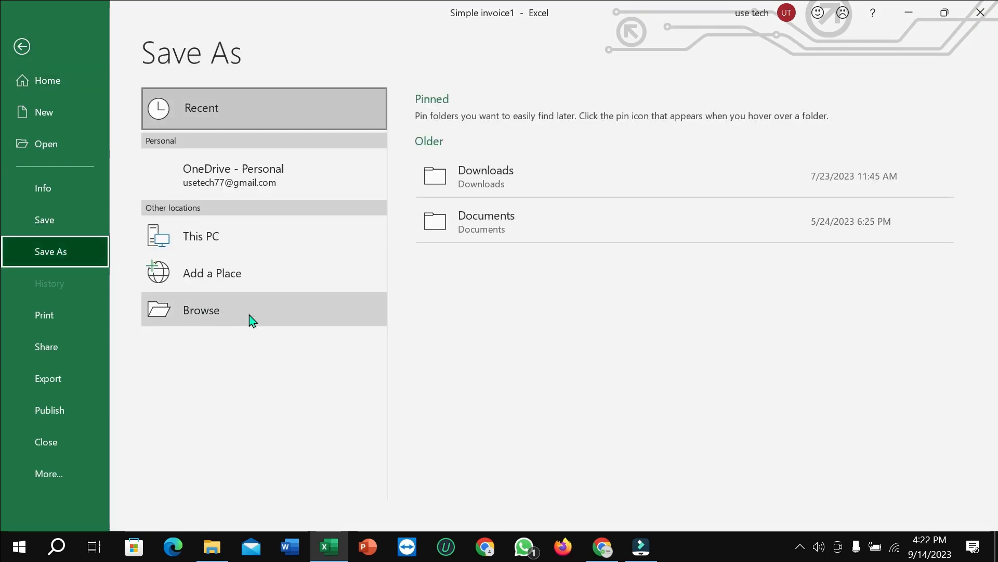
# Step: Save Simple invoice1 as an Excel Workbook in the Downloads folder via Browse
pyautogui.click(200, 310)
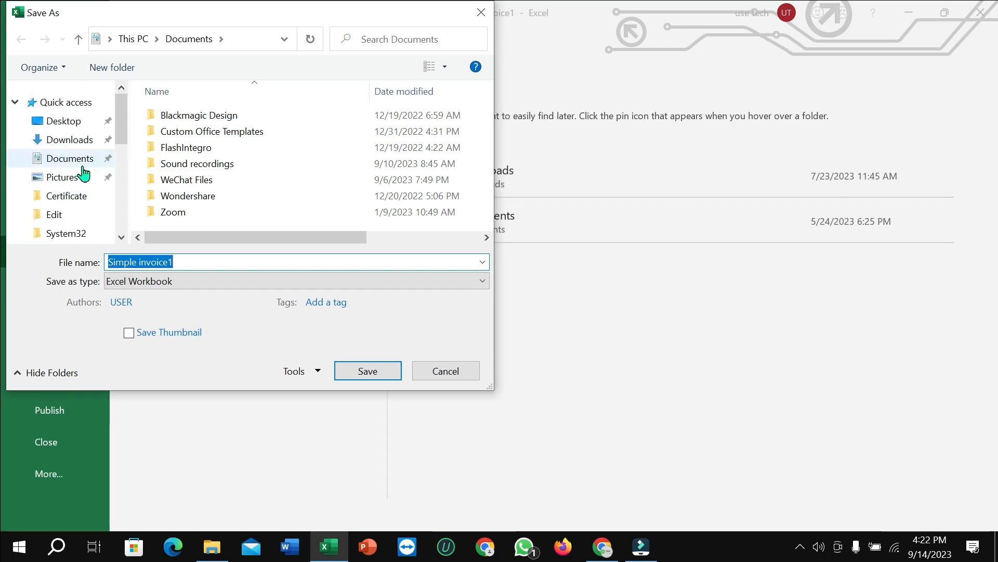
pyautogui.moveTo(69, 140)
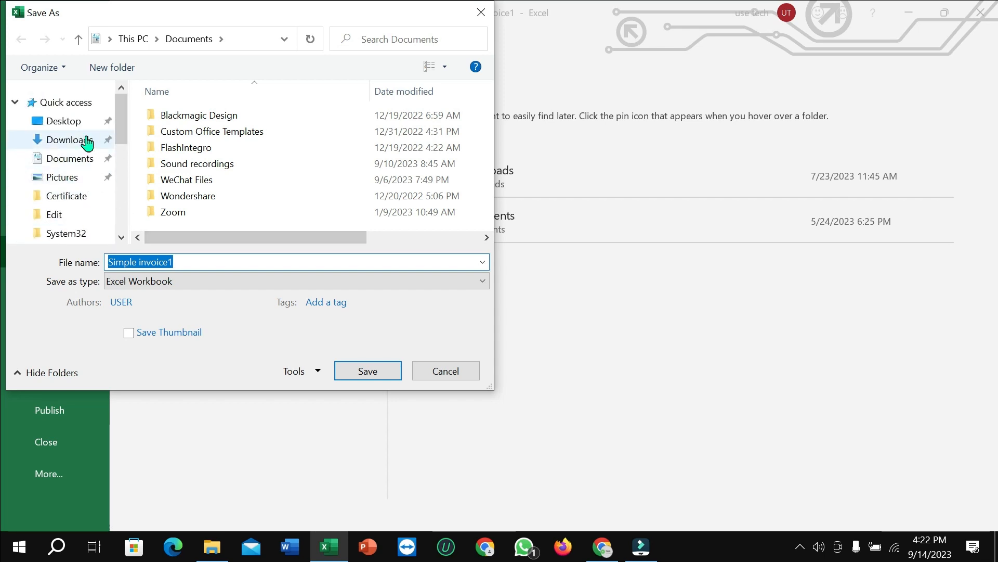
pyautogui.click(70, 139)
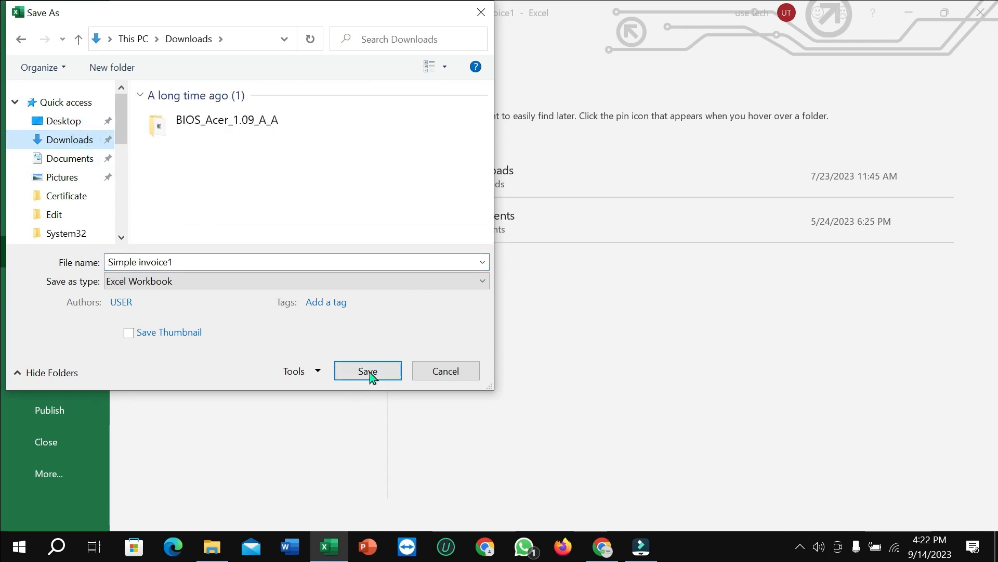
pyautogui.click(367, 371)
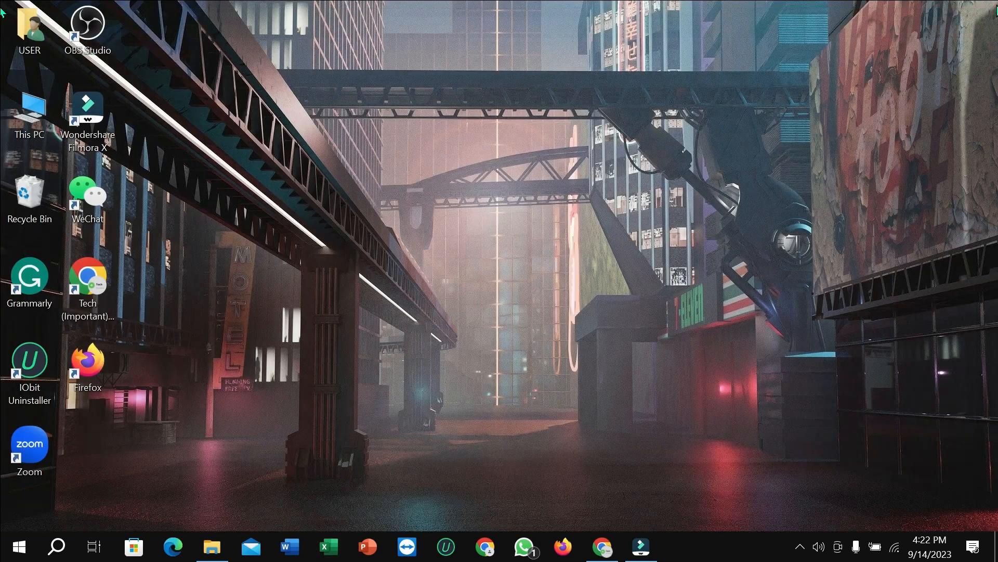
pyautogui.moveTo(449, 284)
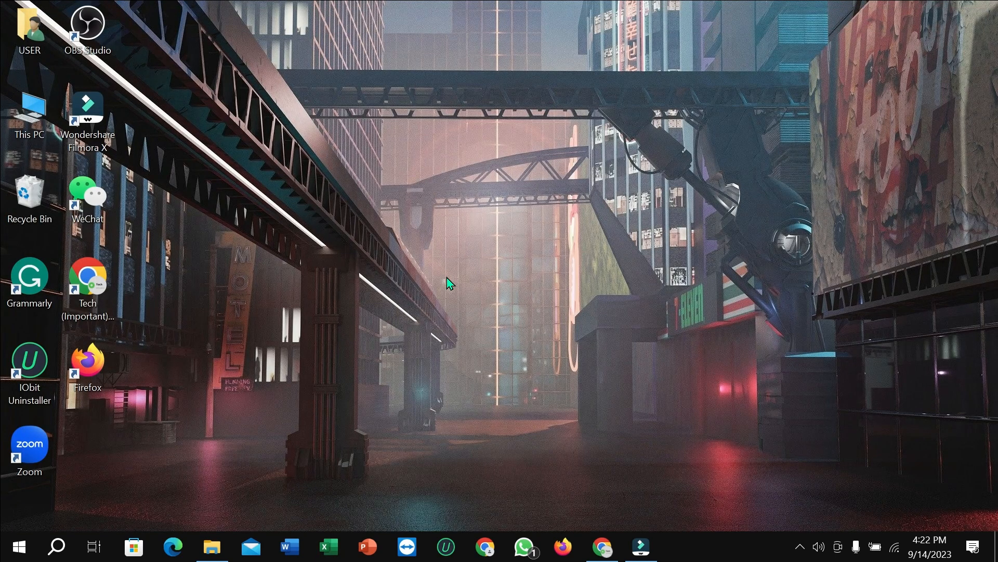
pyautogui.moveTo(442, 308)
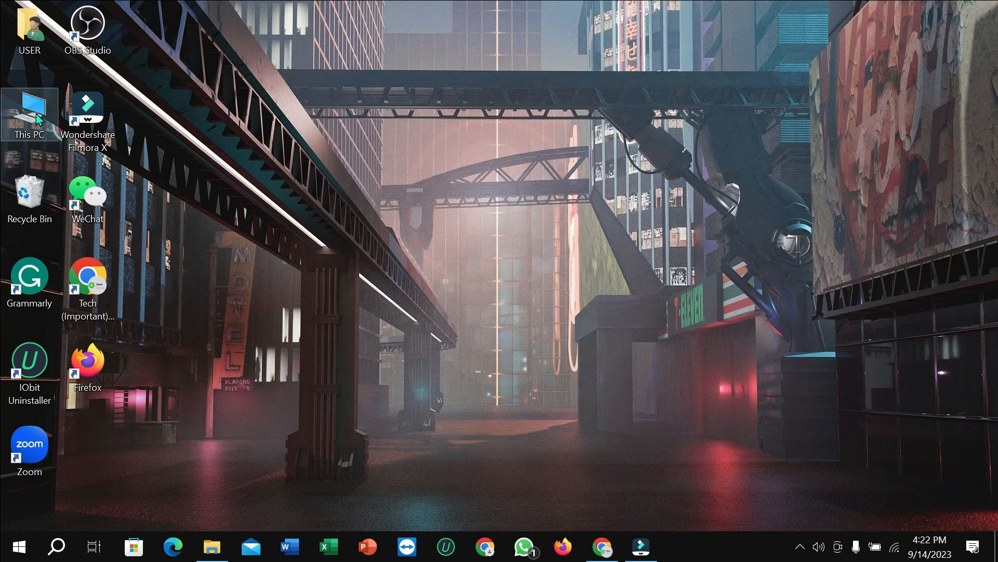
# Step: Open This PC in File Explorer from the desktop
pyautogui.doubleClick(29, 109)
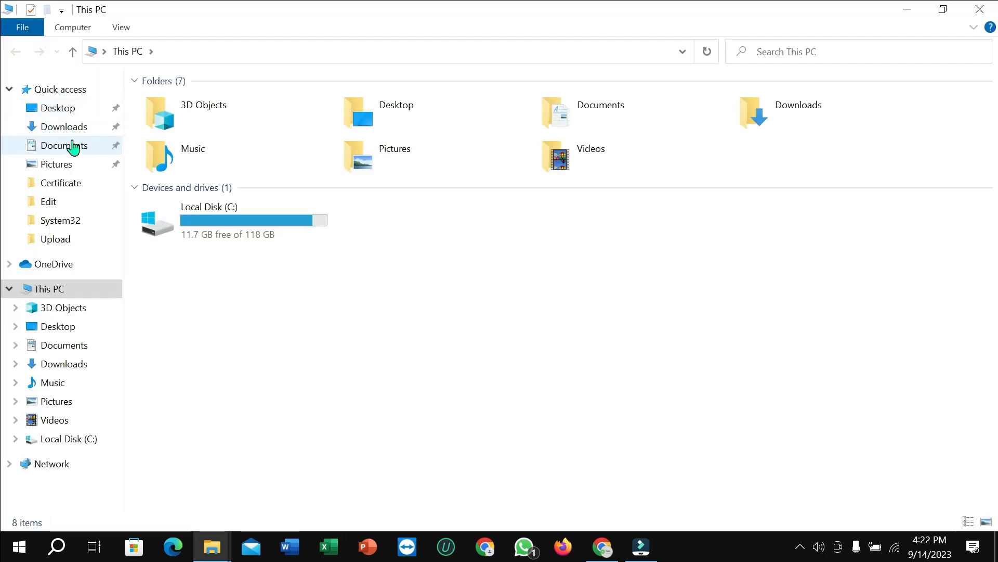
# Step: Reopen Simple invoice1 from the Downloads folder in Excel
pyautogui.click(64, 125)
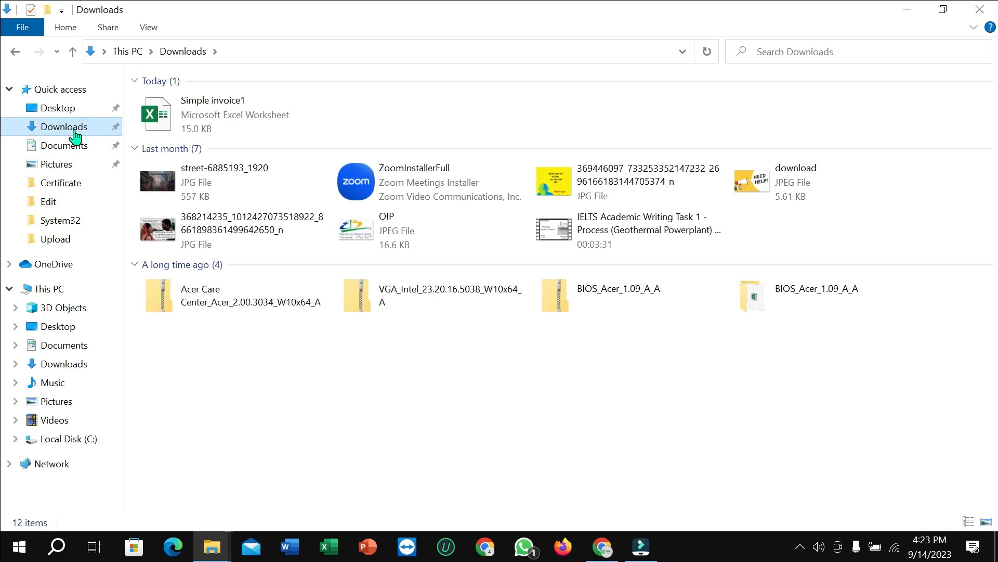
pyautogui.click(236, 114)
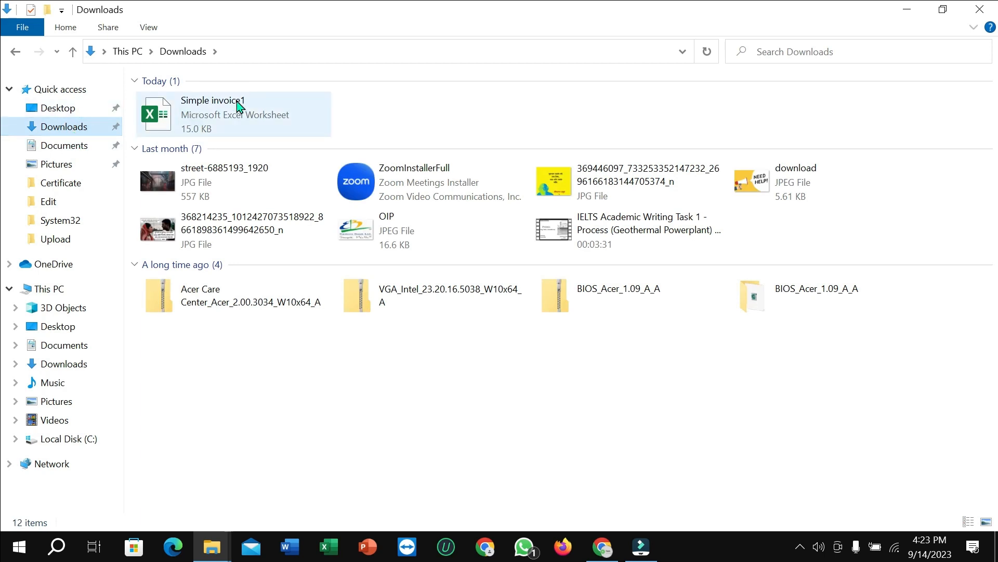
pyautogui.moveTo(237, 118)
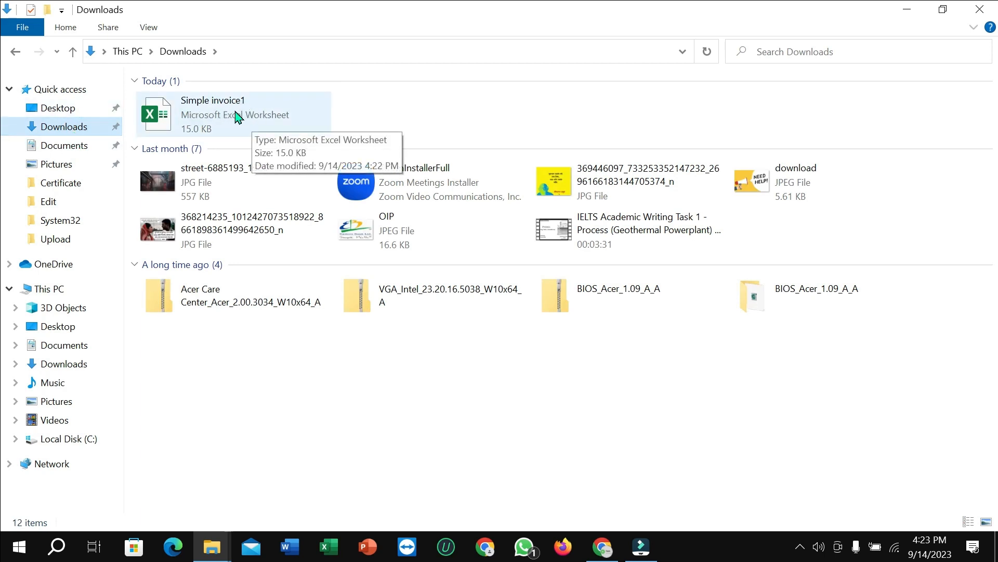
pyautogui.doubleClick(212, 115)
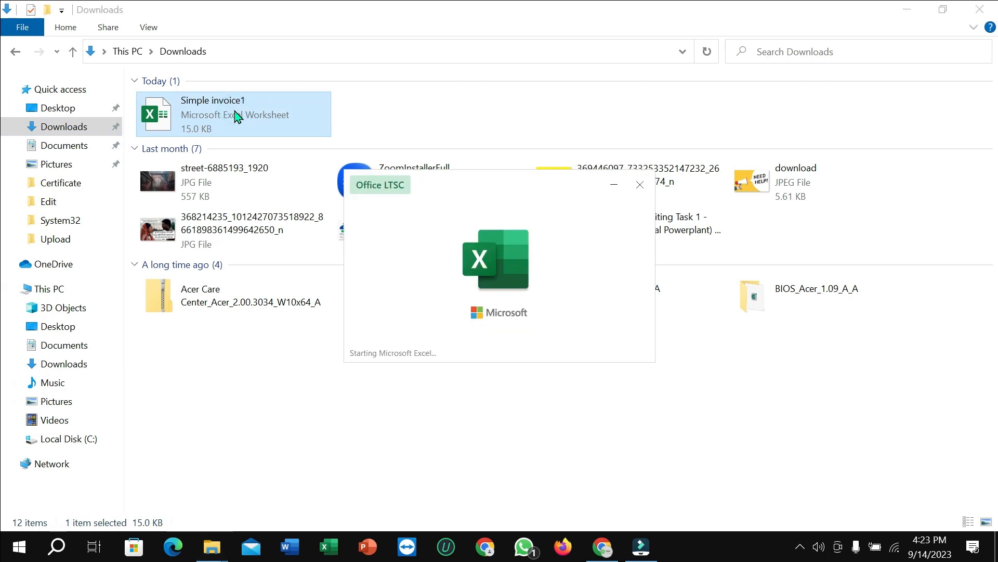
pyautogui.doubleClick(212, 115)
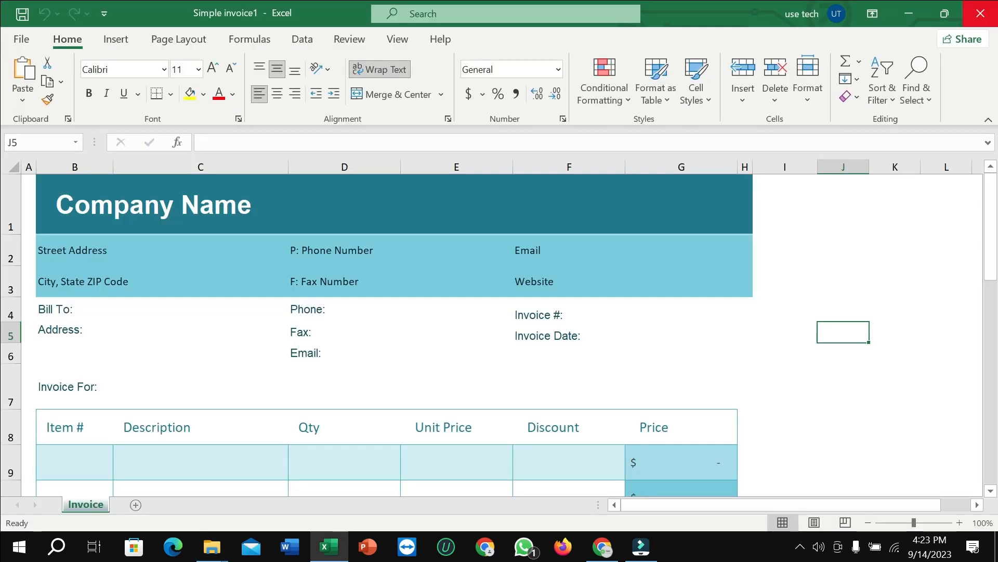